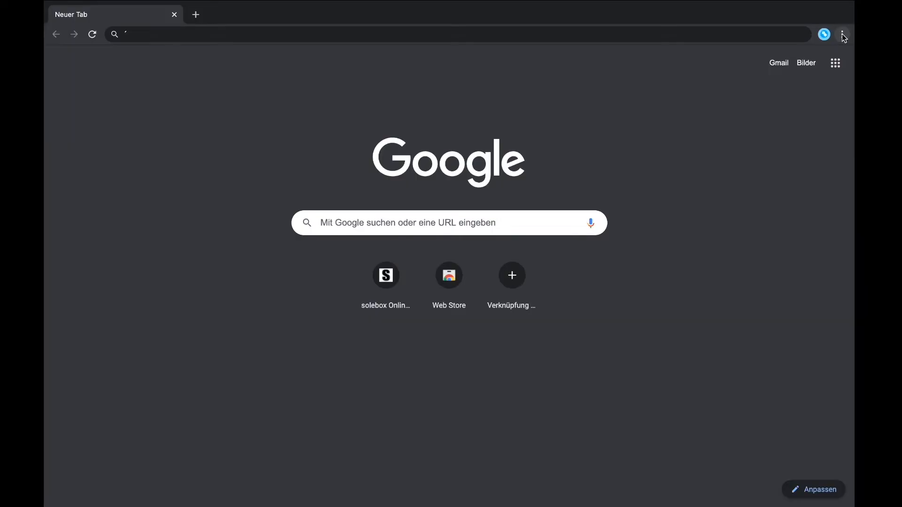
mouse_move(842, 33)
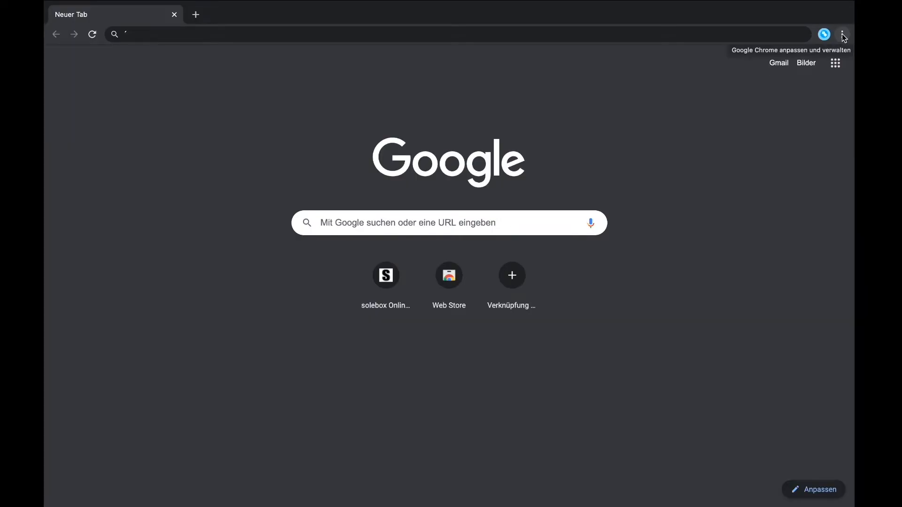
Open Chrome's main menu and expand Weitere Tools to reveal Erweiterungen.
left_click(842, 33)
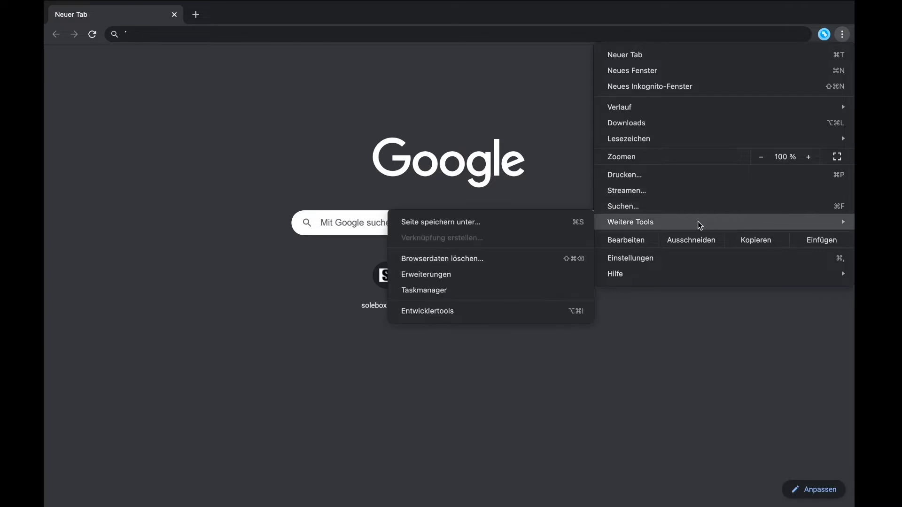
mouse_move(523, 275)
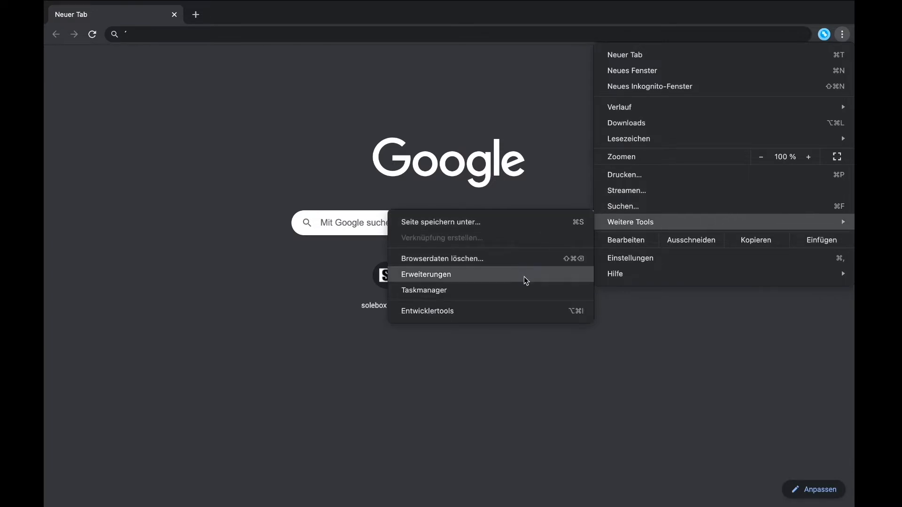
mouse_move(493, 276)
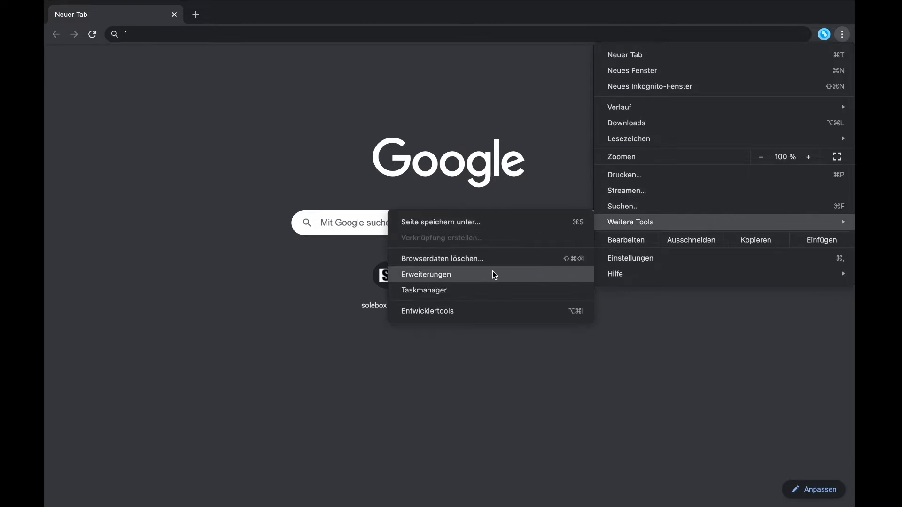
Open the Erweiterungen page and toggle Entwicklermodus off and back on.
left_click(426, 275)
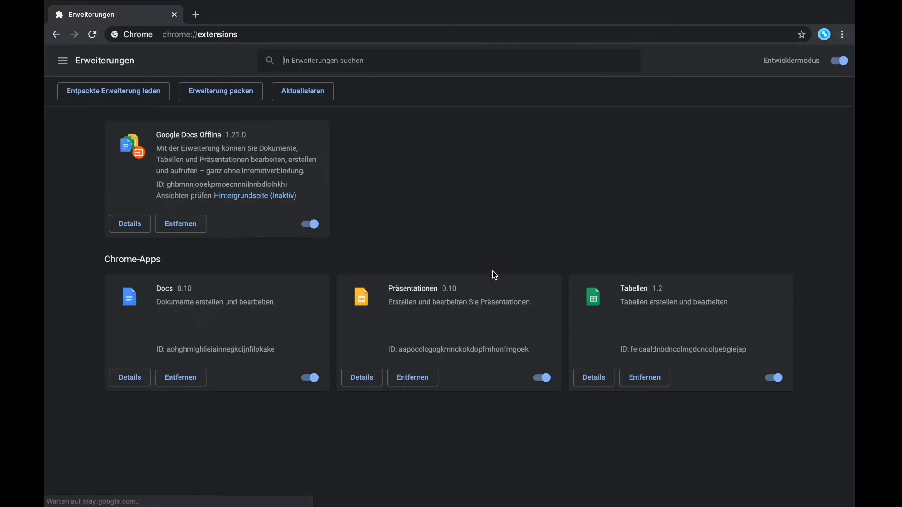
mouse_move(612, 151)
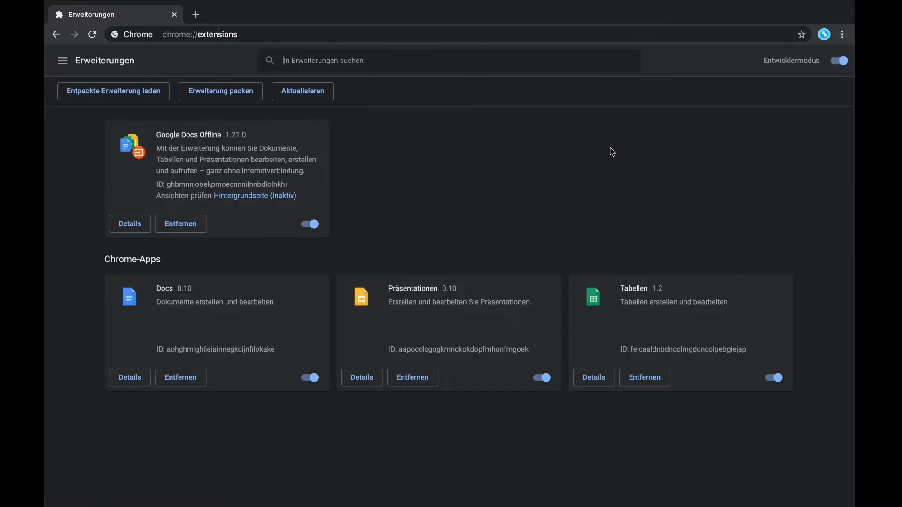
left_click(837, 60)
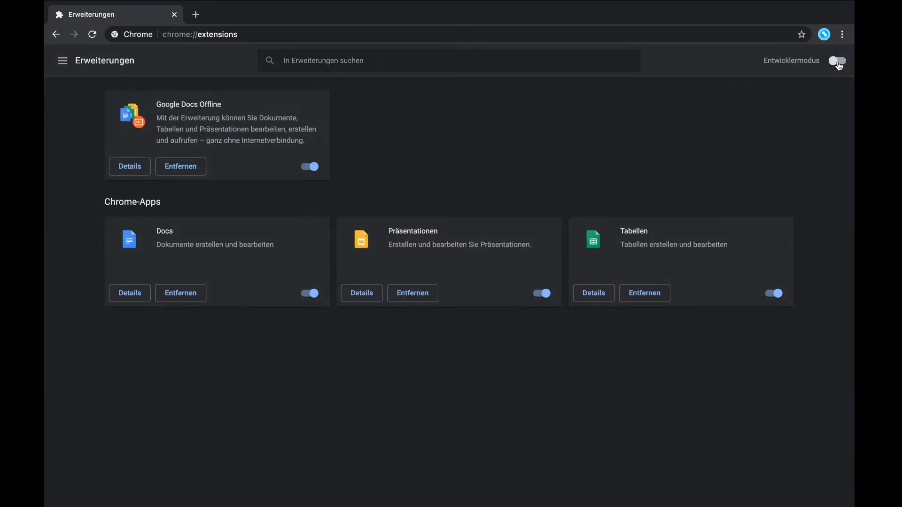
left_click(837, 60)
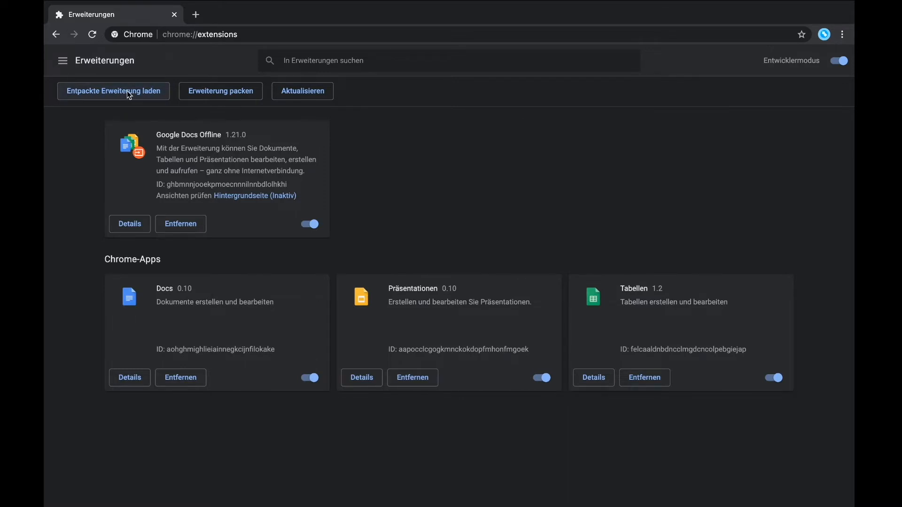
Load the unpacked JupiterScripts_1.0.4 folder as an extension.
left_click(113, 92)
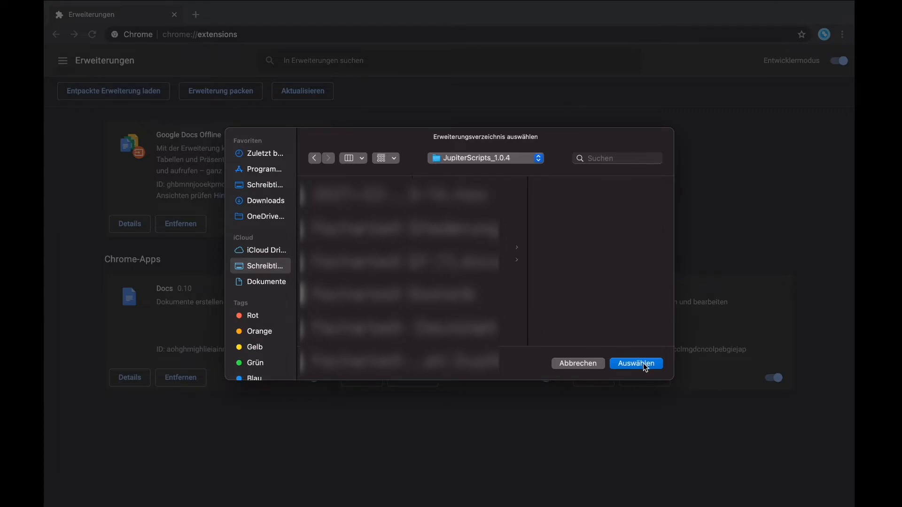
left_click(636, 364)
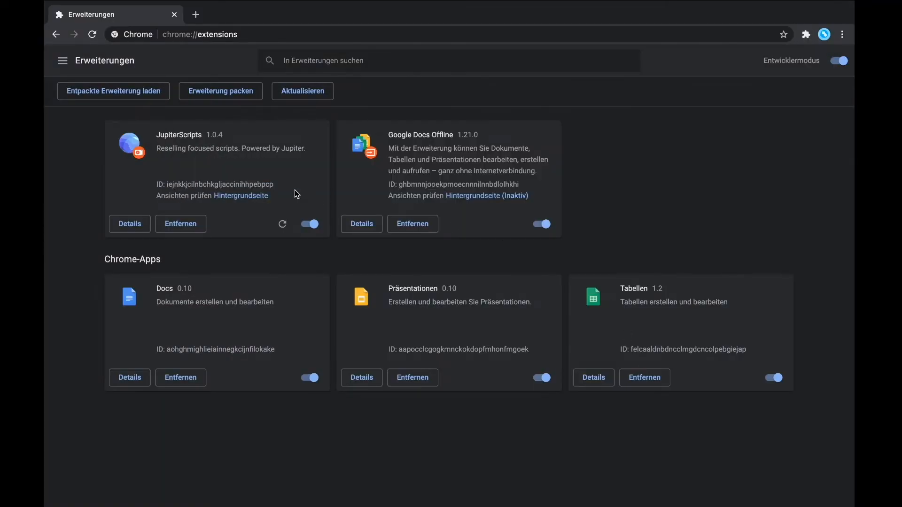
mouse_move(309, 197)
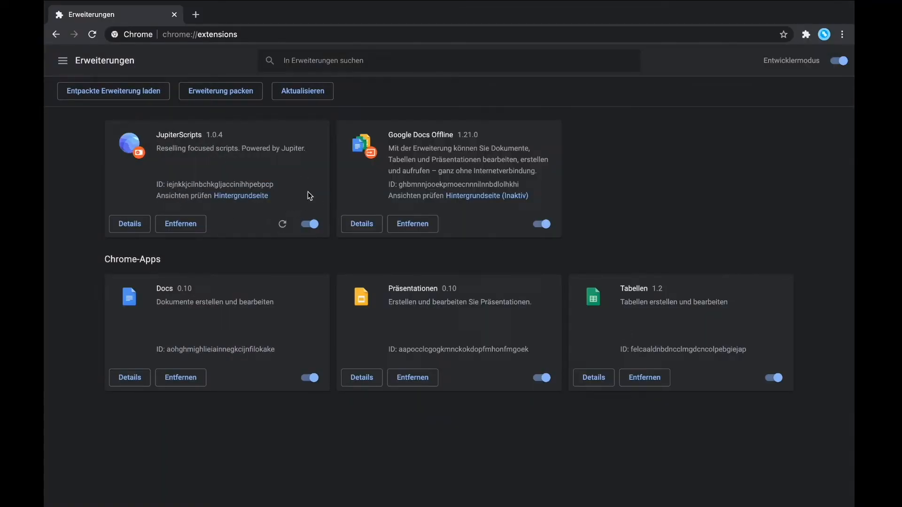
mouse_move(784, 48)
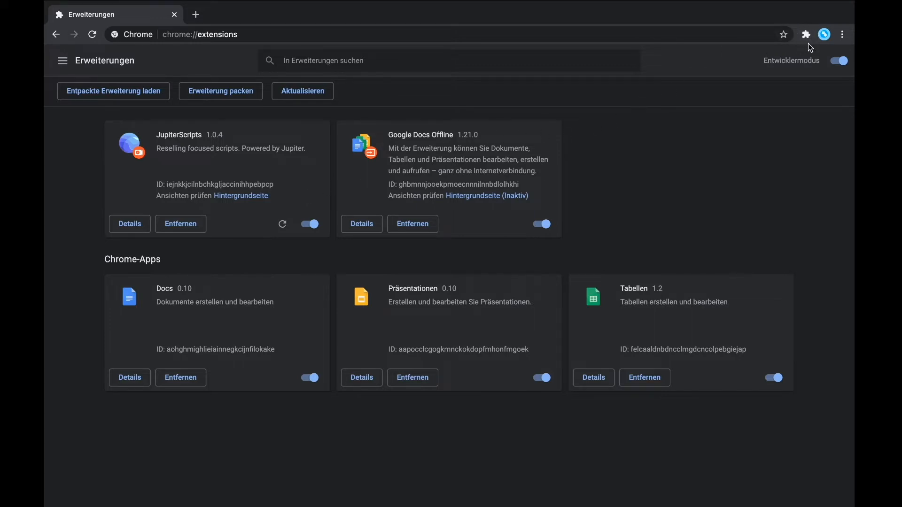
Pin JupiterScripts to the Chrome toolbar from the extensions popup.
left_click(806, 34)
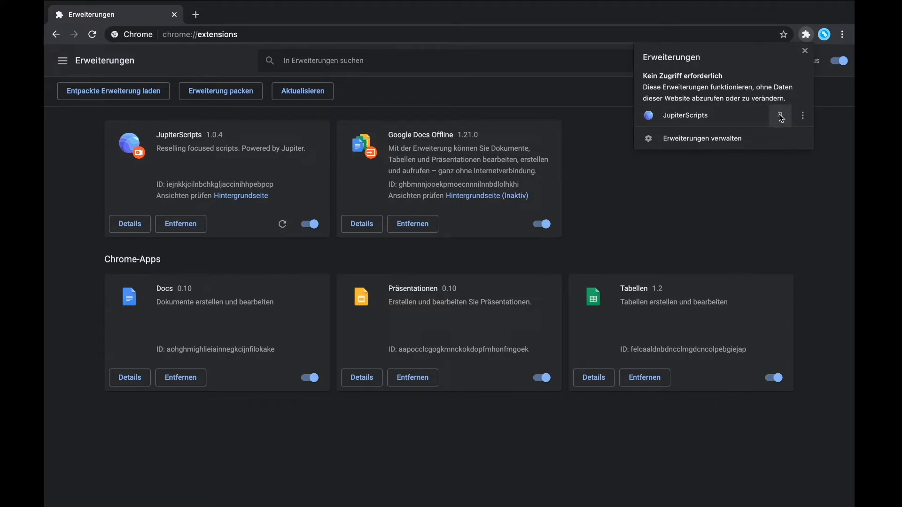
left_click(781, 115)
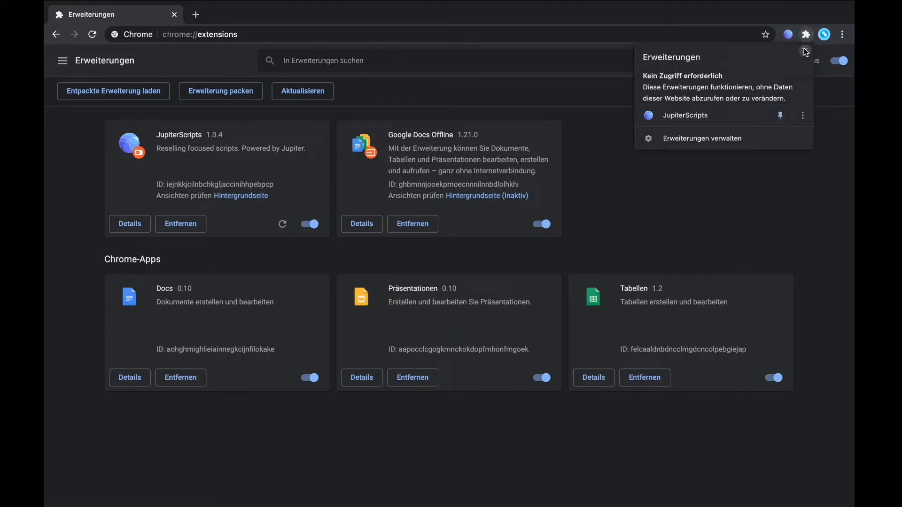
left_click(805, 35)
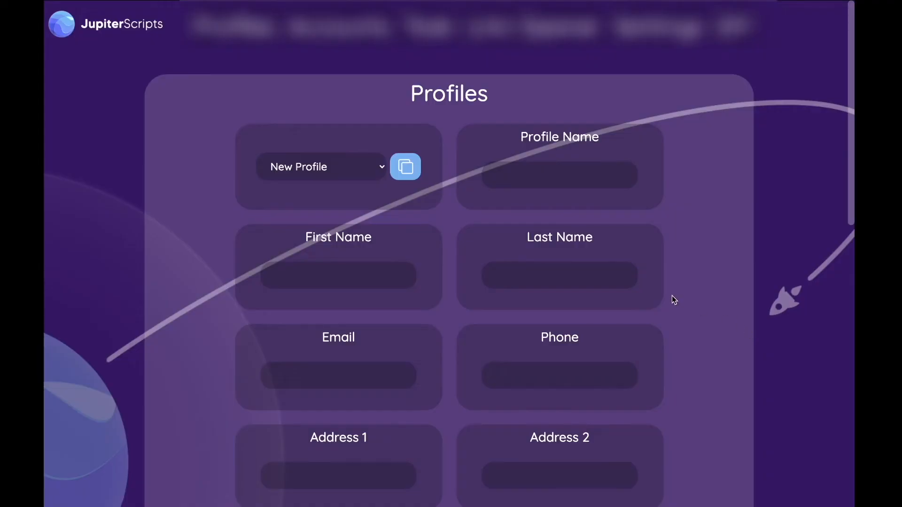
mouse_move(428, 176)
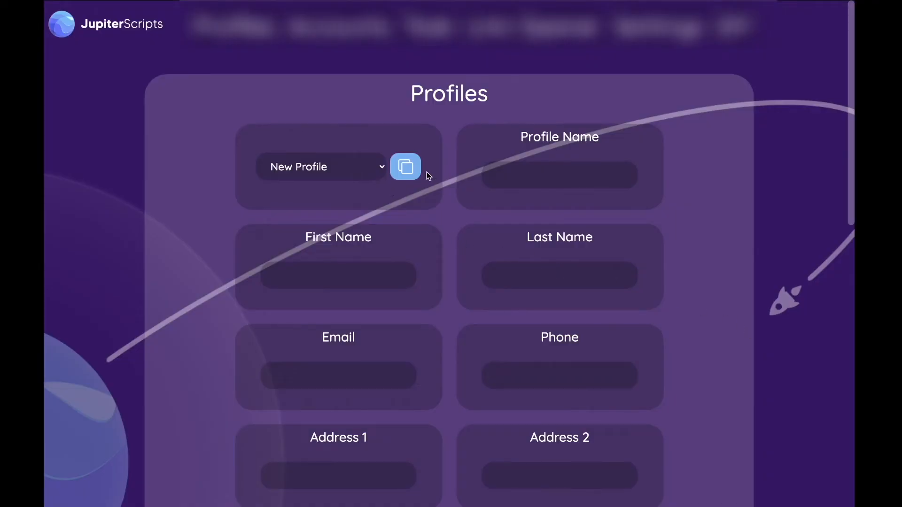
mouse_move(454, 185)
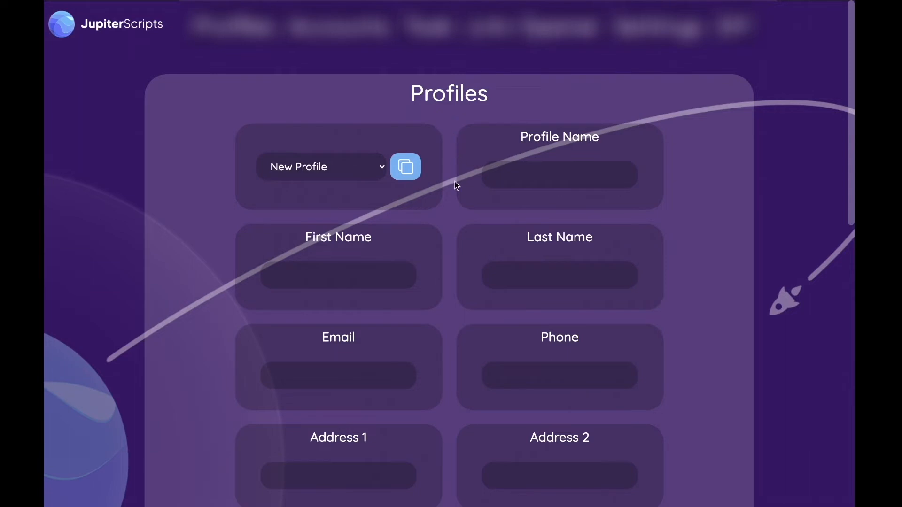
Enter Test as the Profile Name and scroll through the rest of the profile form.
scroll("down", 3)
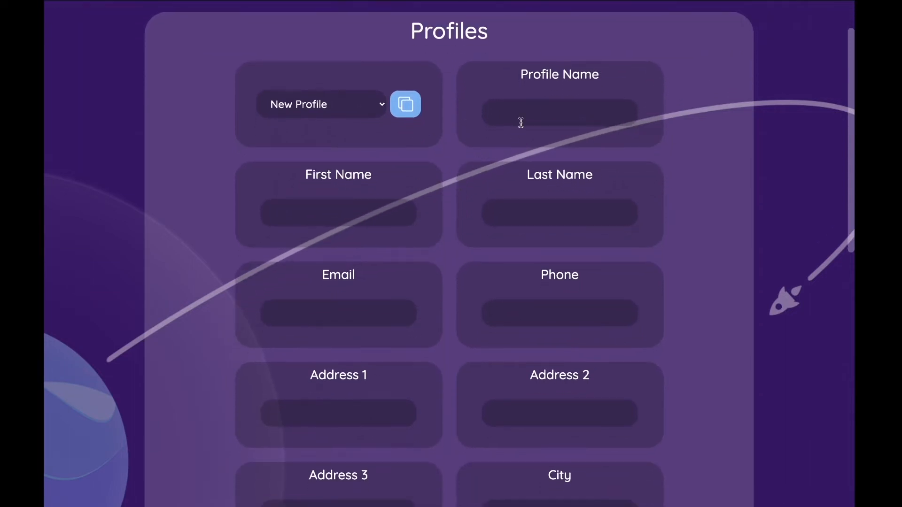
mouse_move(514, 116)
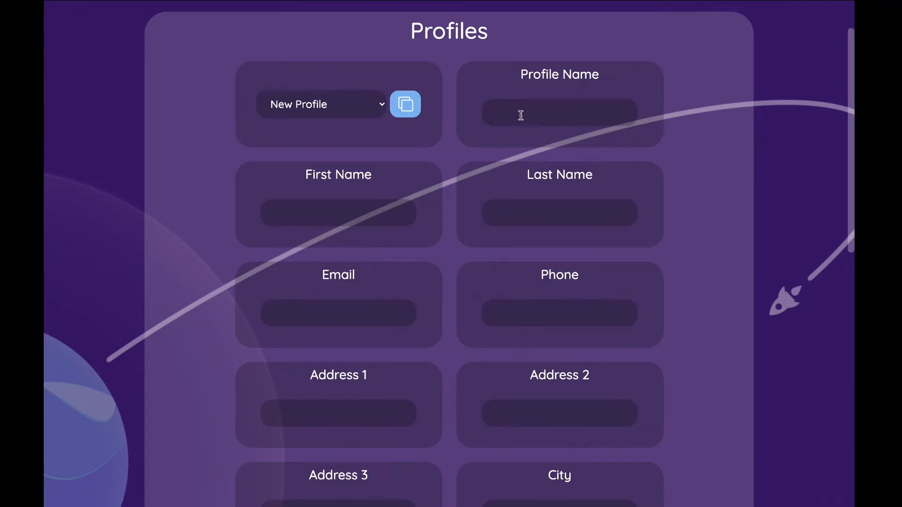
type("Test")
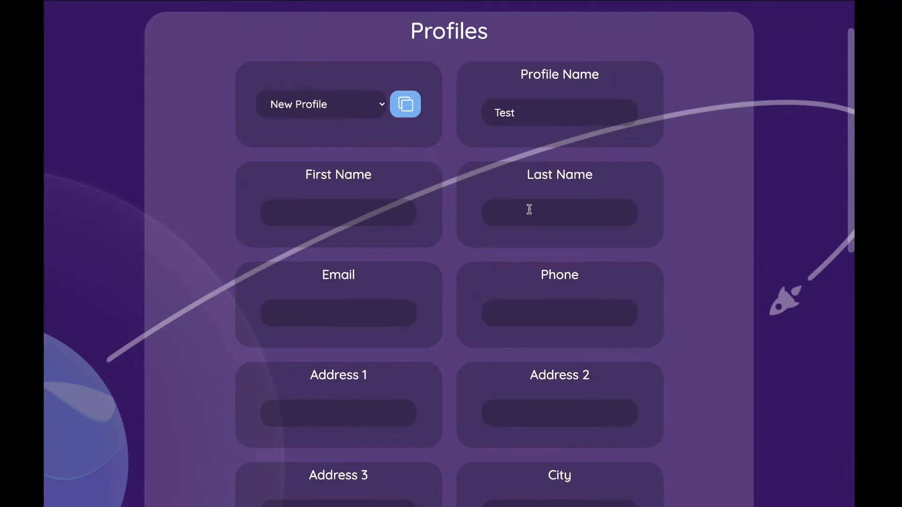
mouse_move(432, 336)
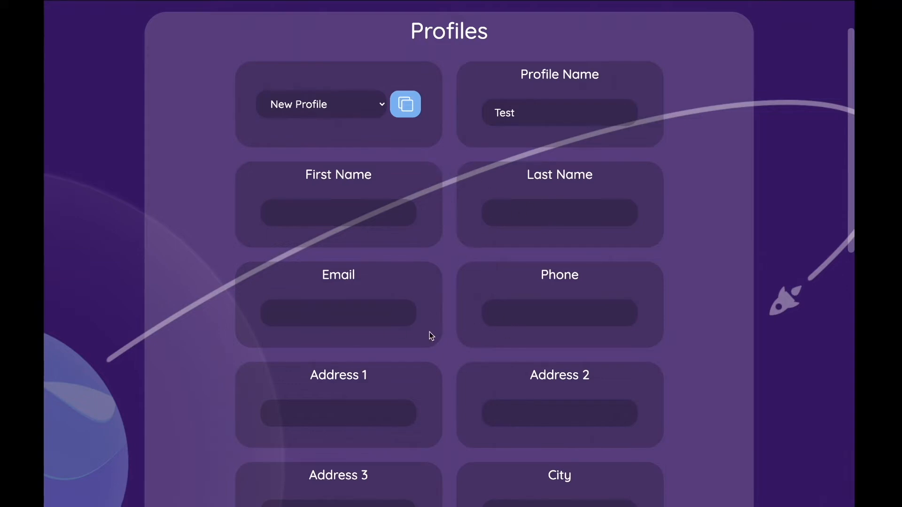
scroll("down", 3)
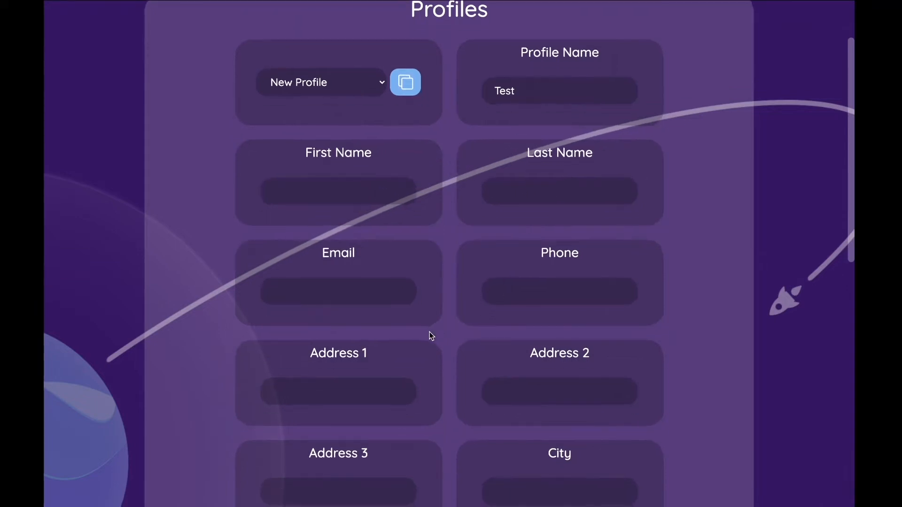
scroll("down", 3)
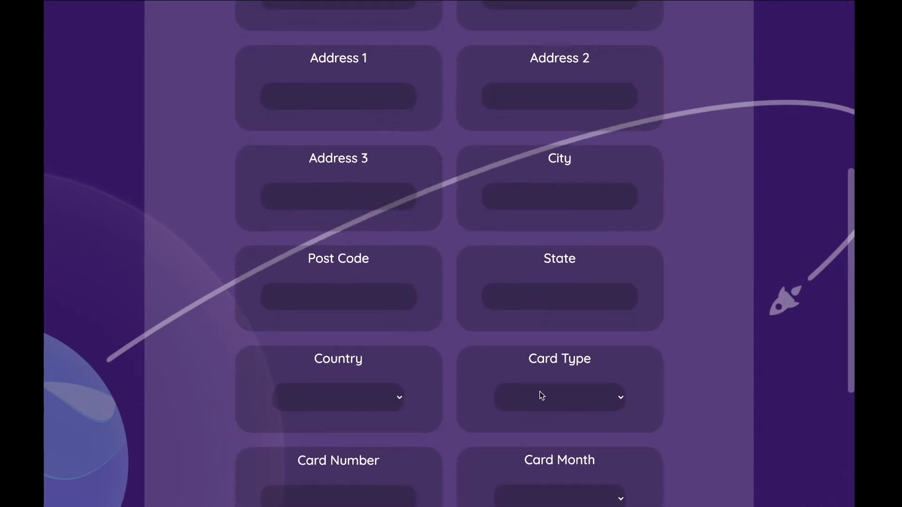
scroll("down", 3)
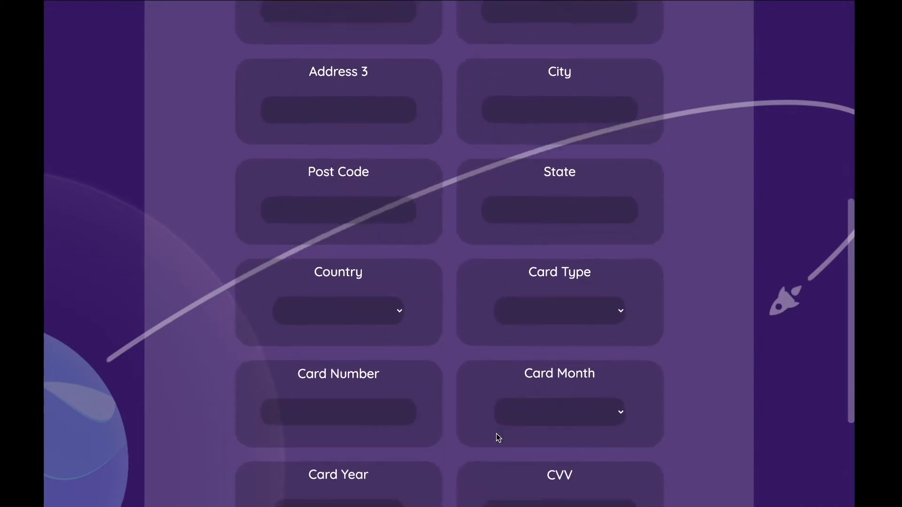
scroll("down", 3)
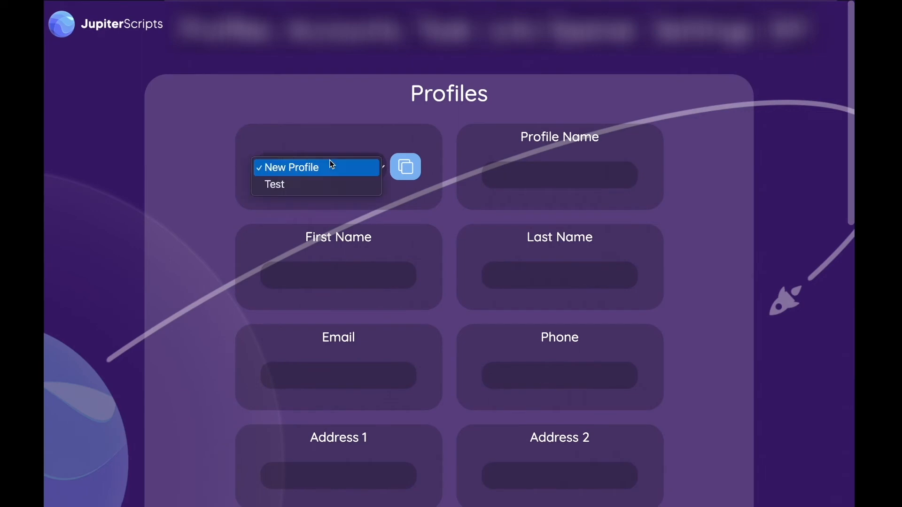
Load the saved Test profile and start typing test@gma into the Onygo Account email.
left_click(274, 184)
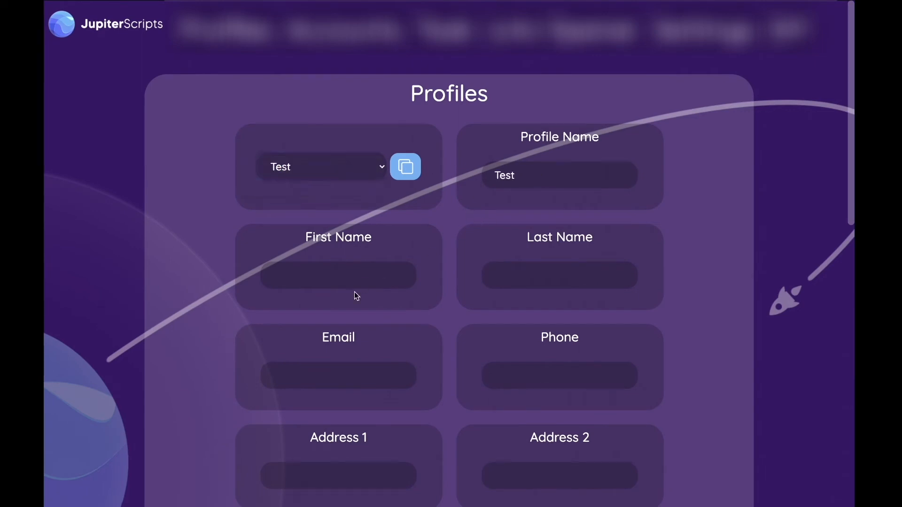
scroll("down", 3)
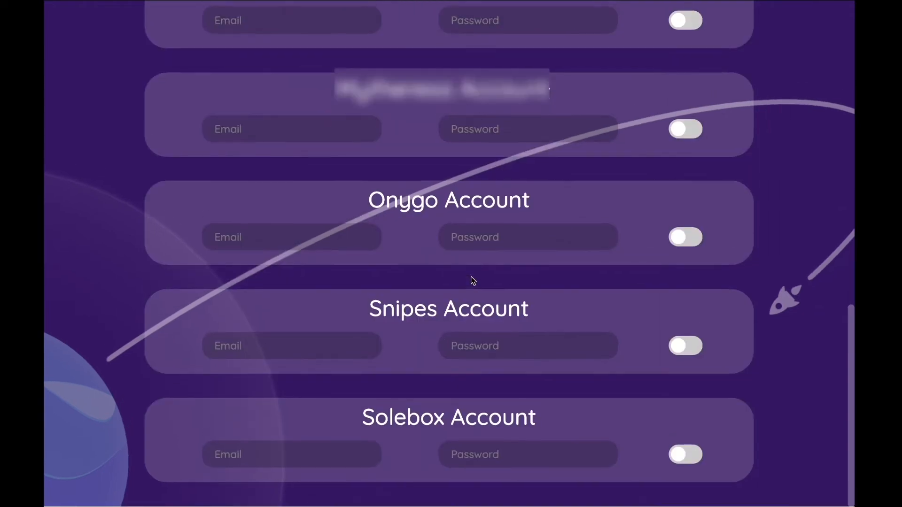
mouse_move(466, 389)
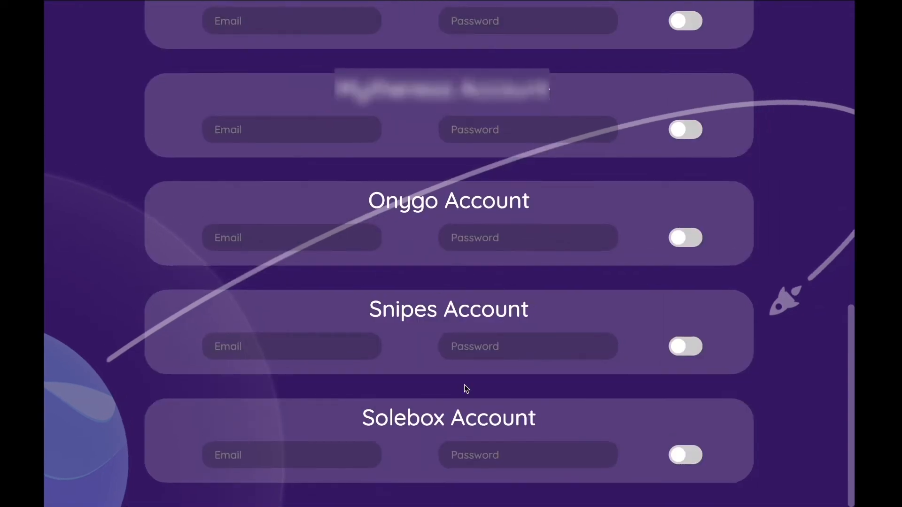
mouse_move(452, 222)
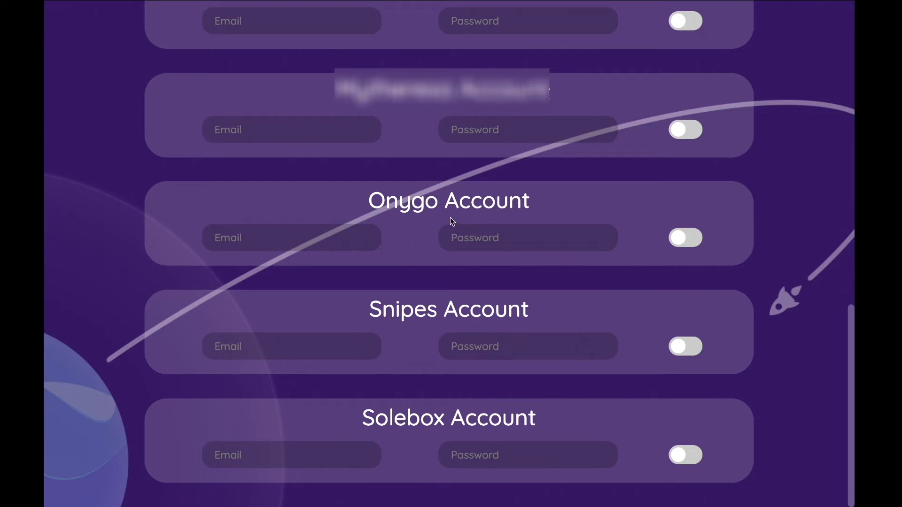
mouse_move(404, 440)
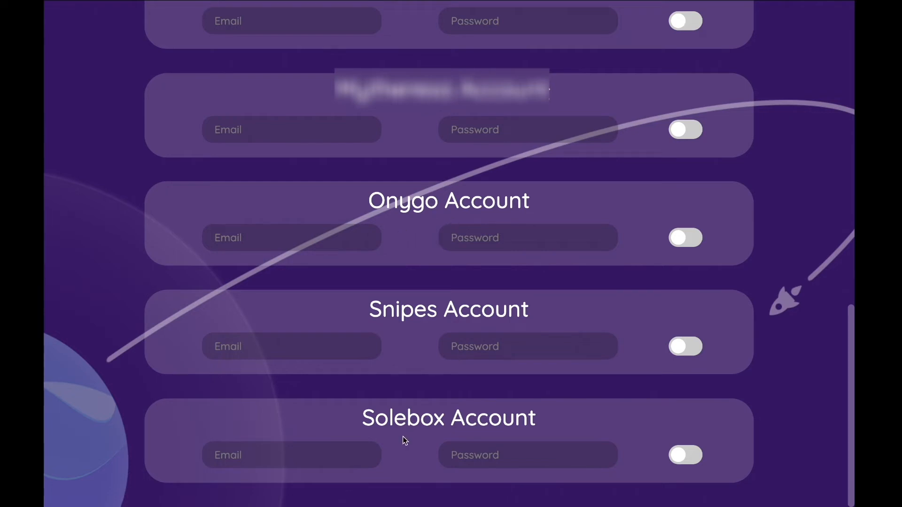
type("te")
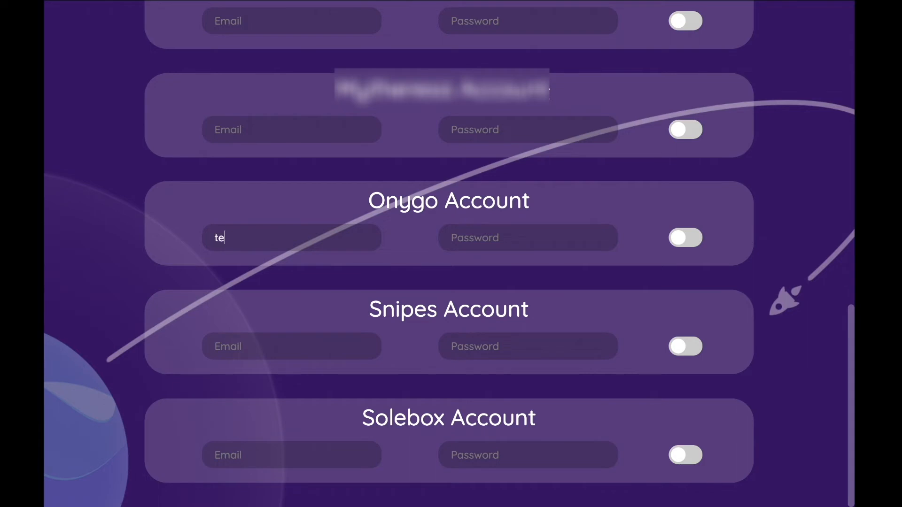
type("st@gma")
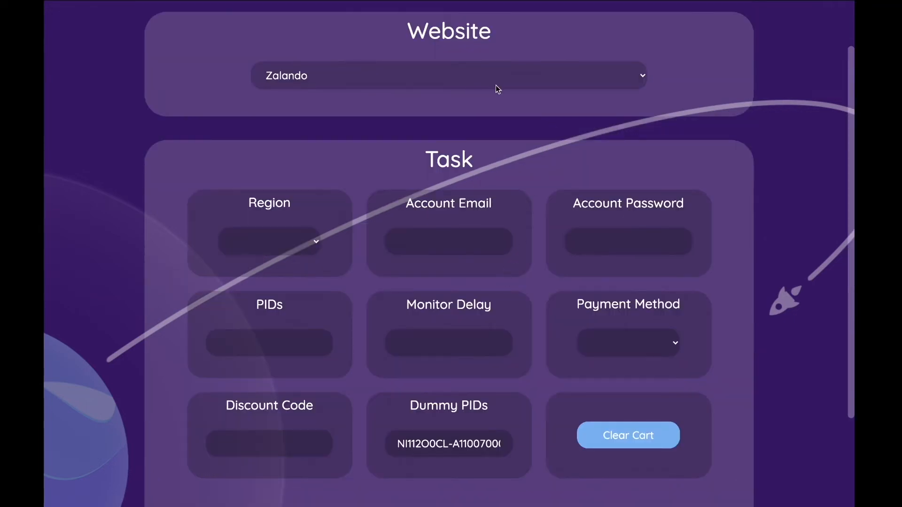
left_click(269, 242)
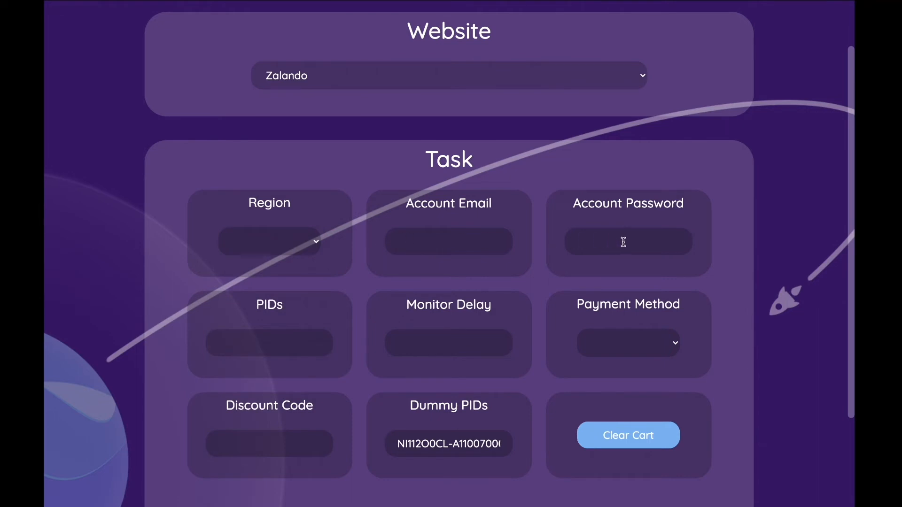
mouse_move(261, 351)
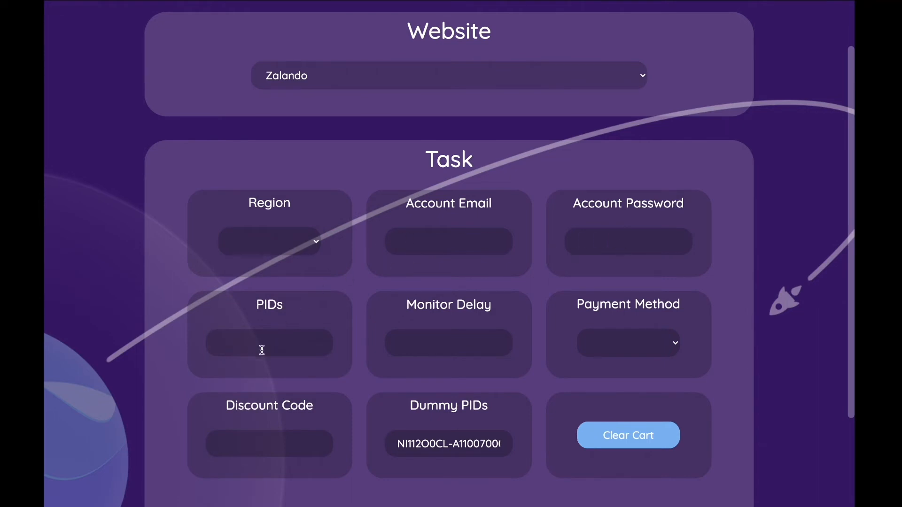
mouse_move(442, 337)
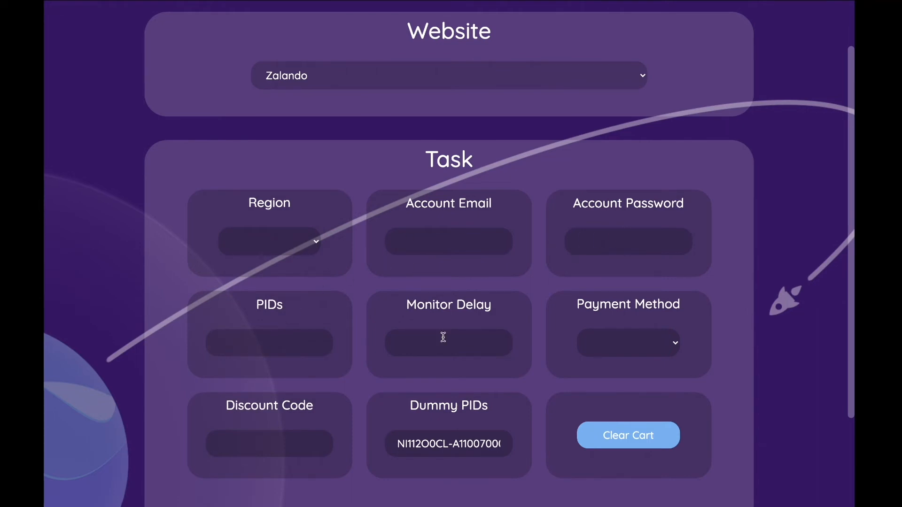
left_click(628, 343)
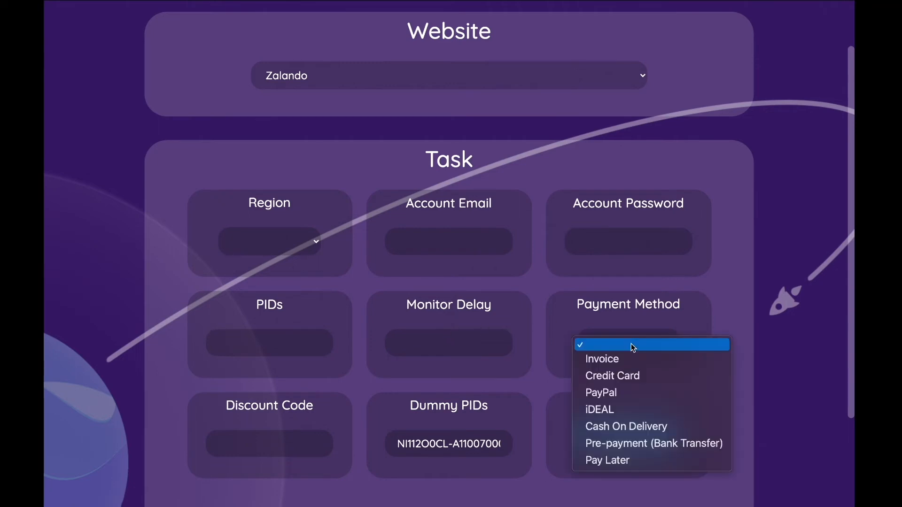
mouse_move(612, 376)
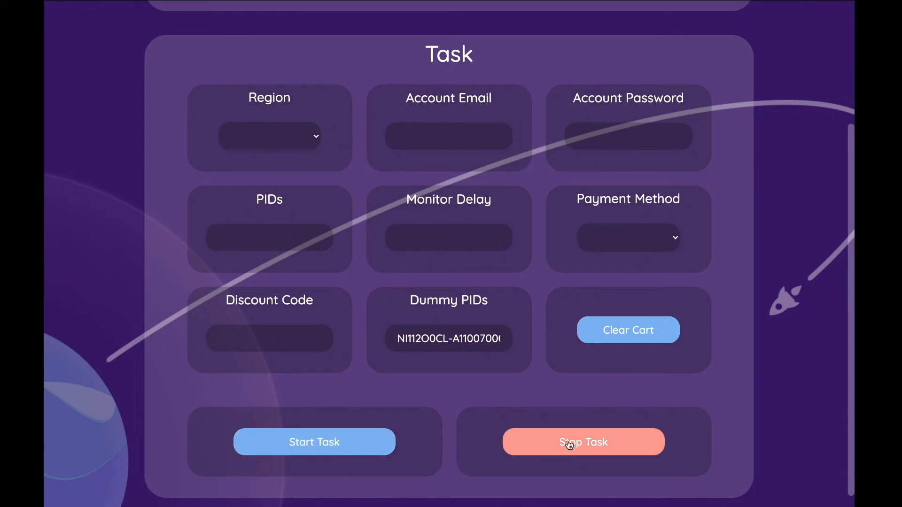
mouse_move(536, 335)
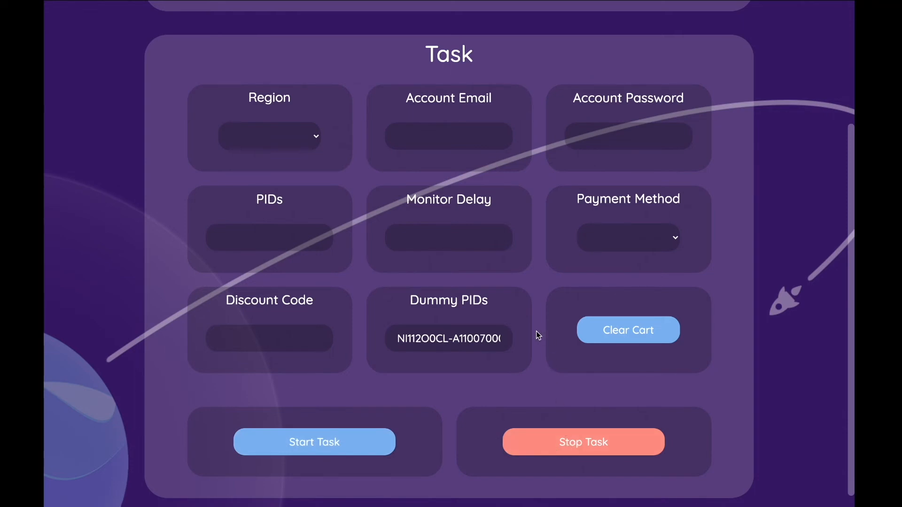
Select Test as the dashboard's Selected Profile.
scroll("down", 3)
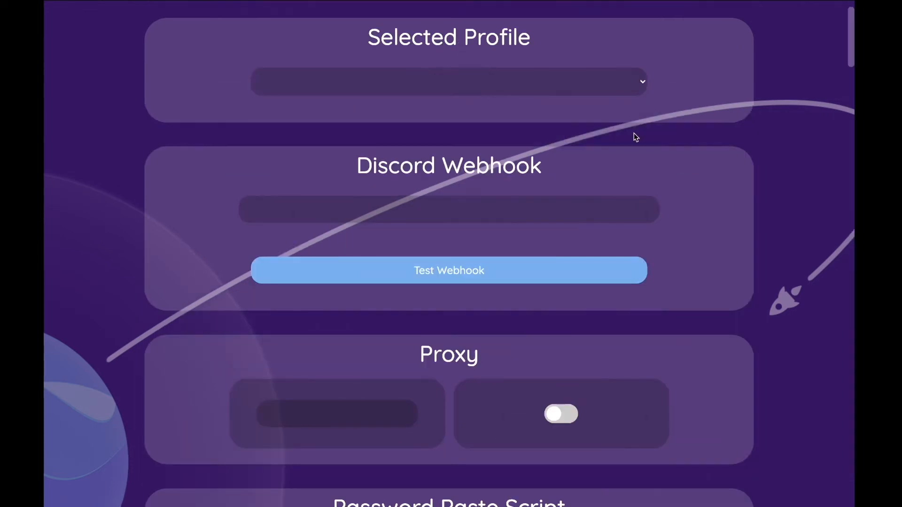
mouse_move(610, 90)
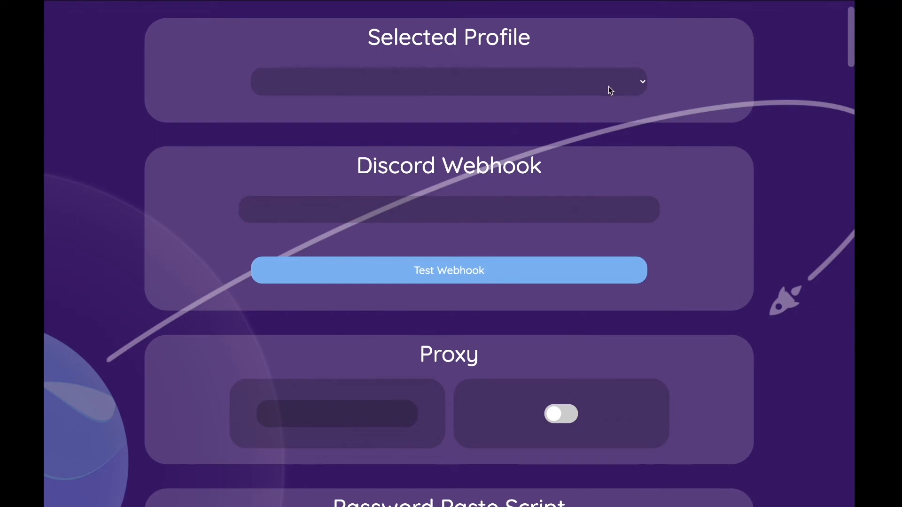
left_click(447, 82)
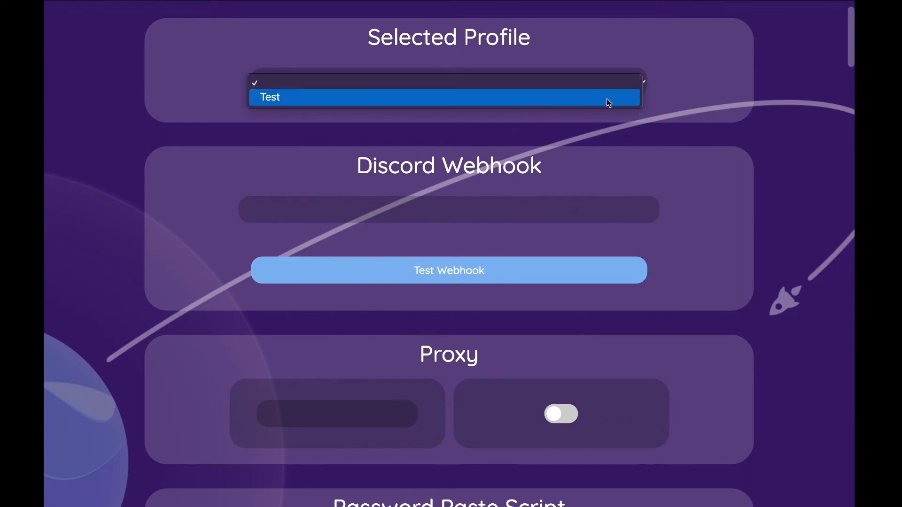
left_click(270, 96)
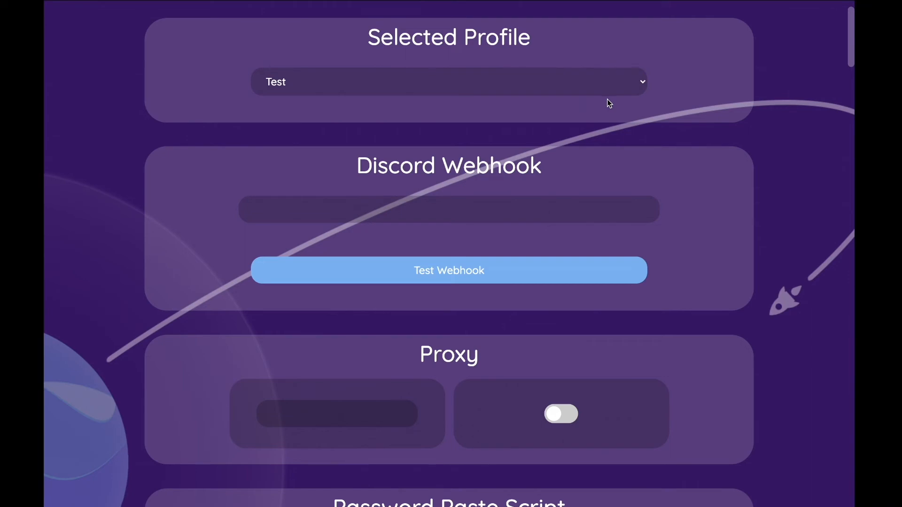
Enter yourproxyhere as the proxy and switch the proxy toggle on.
left_click(449, 208)
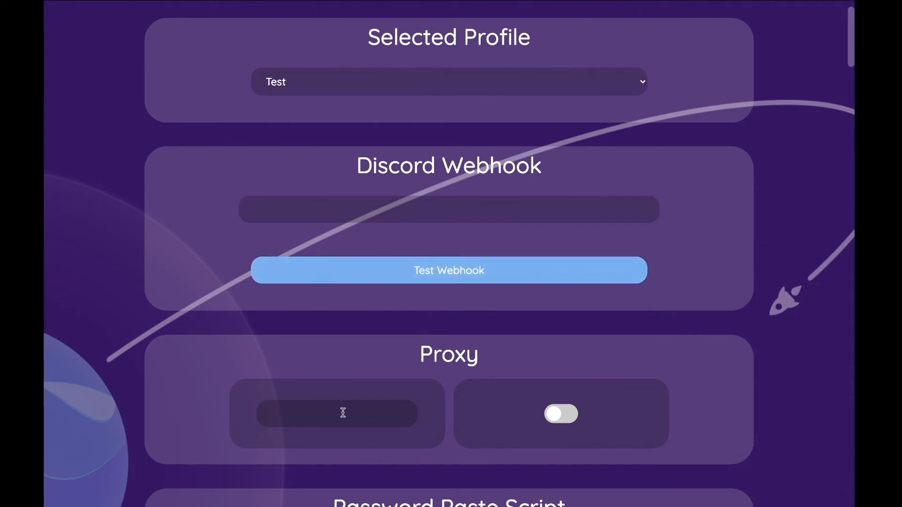
type("yourprox")
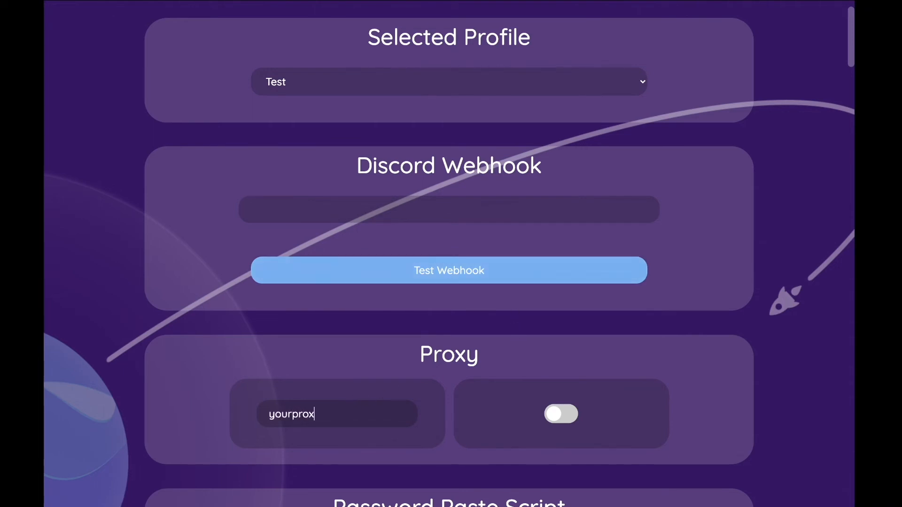
type("yhere")
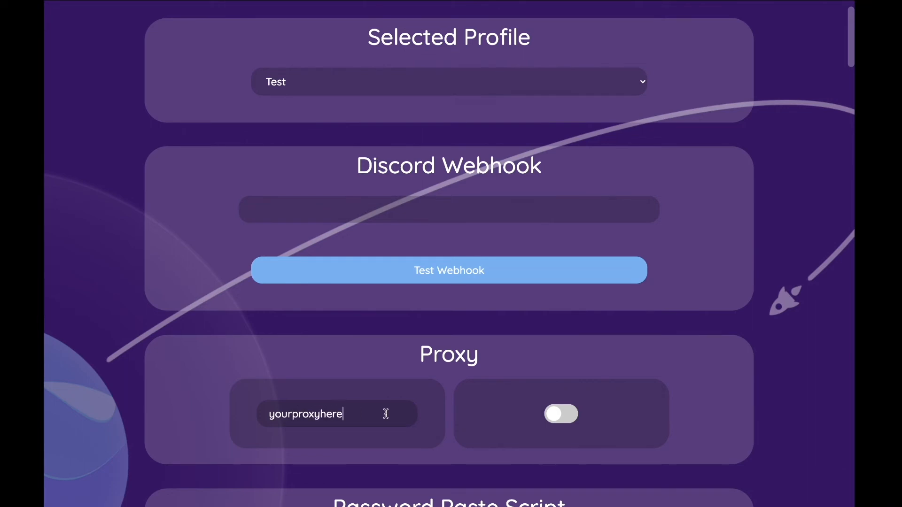
left_click(561, 414)
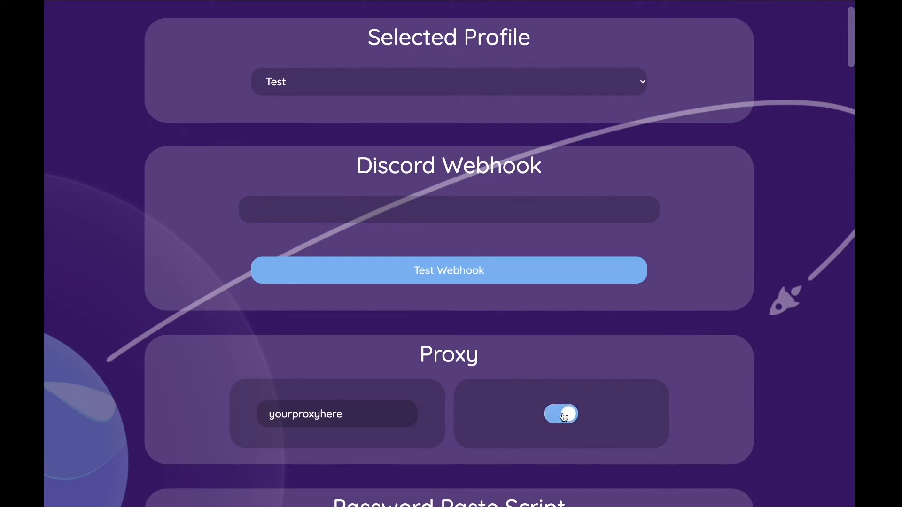
left_click(337, 413)
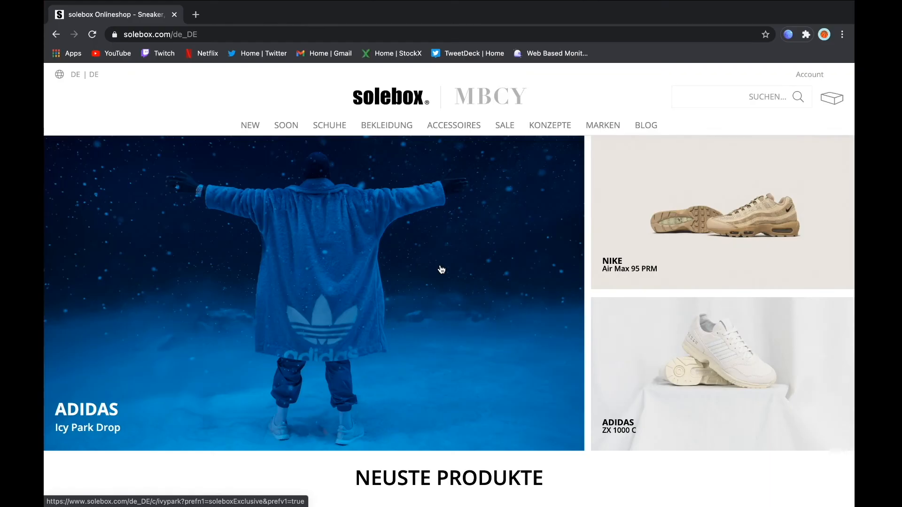
Scroll to Neuste Produkte and open the WMNS Air Force 1 Raygun product page.
scroll("down", 3)
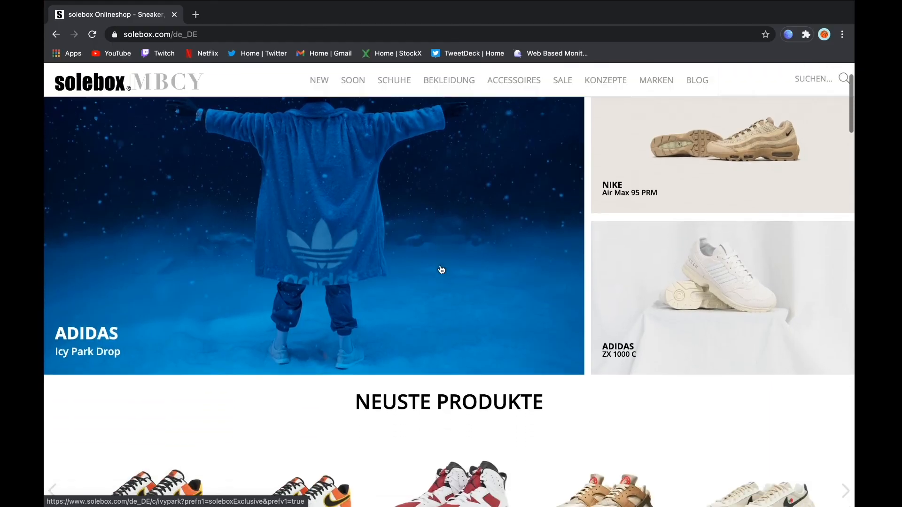
scroll("down", 3)
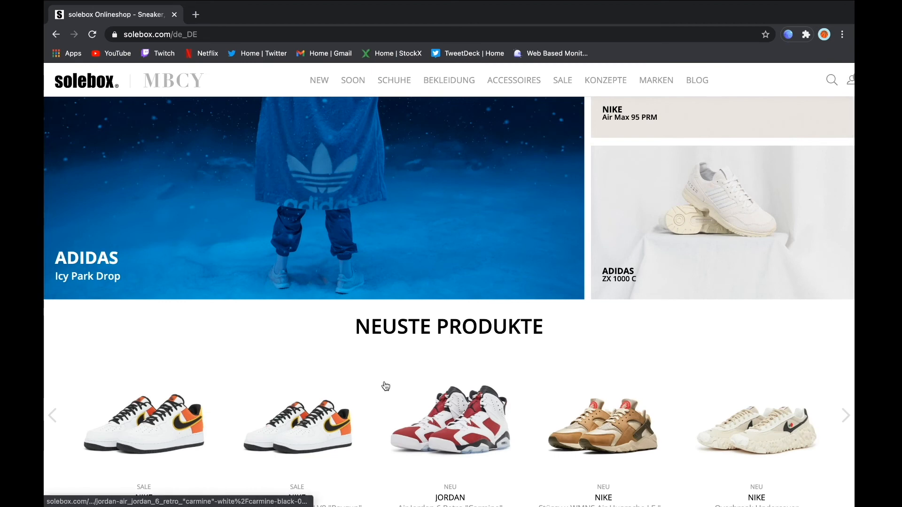
scroll("down", 3)
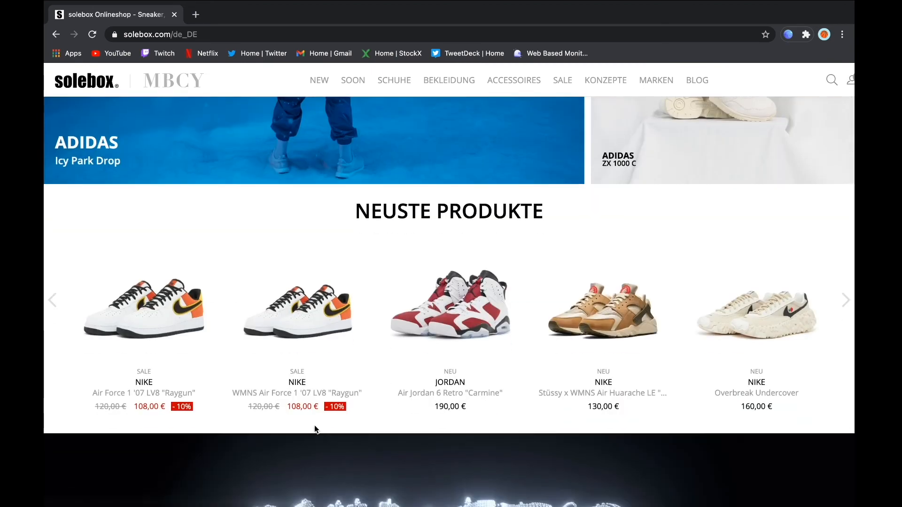
left_click(296, 311)
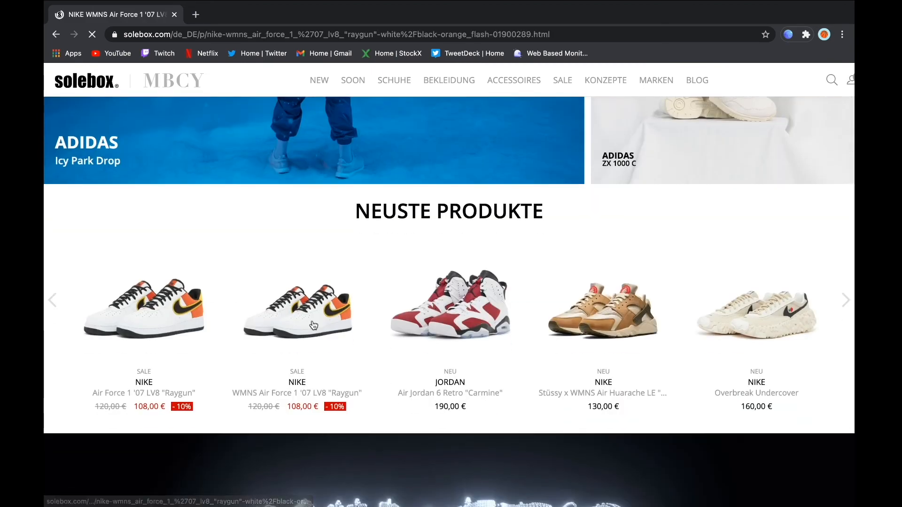
left_click(297, 309)
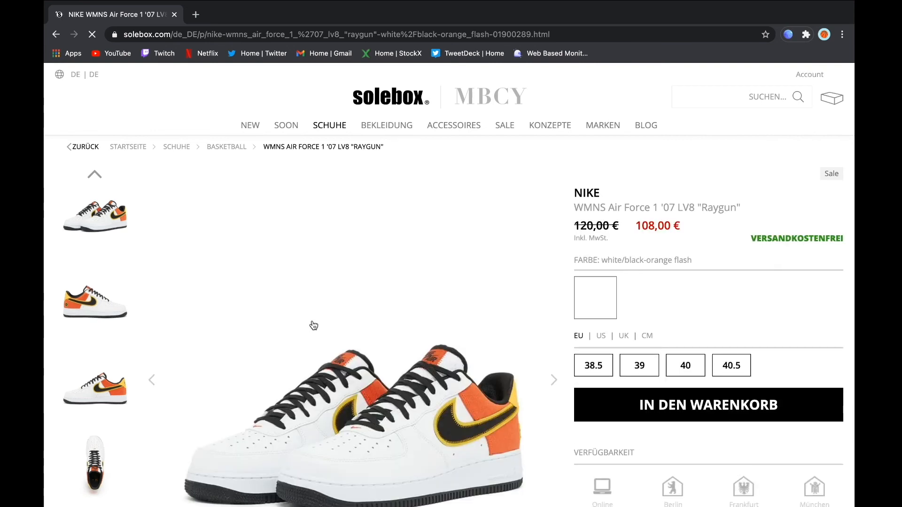
Add the Raygun in size 39 to the cart and check out with PayPal to its login page.
left_click(639, 366)
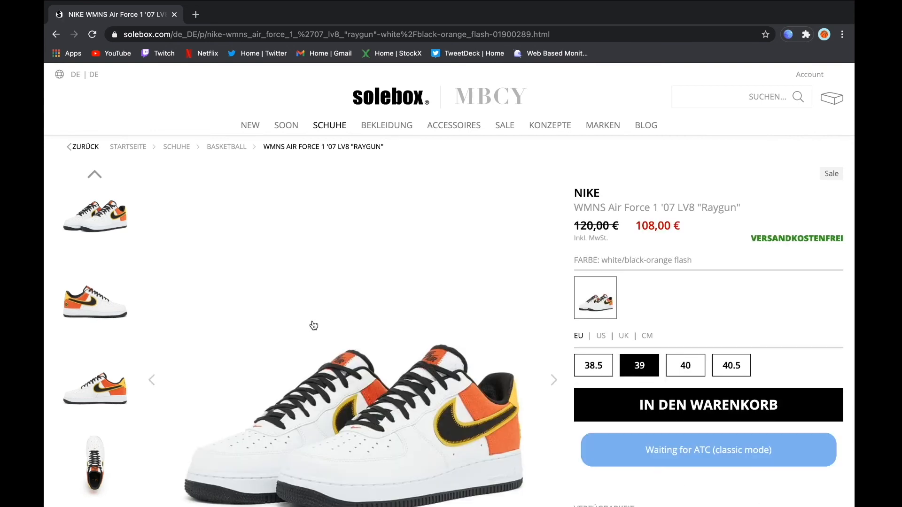
left_click(708, 404)
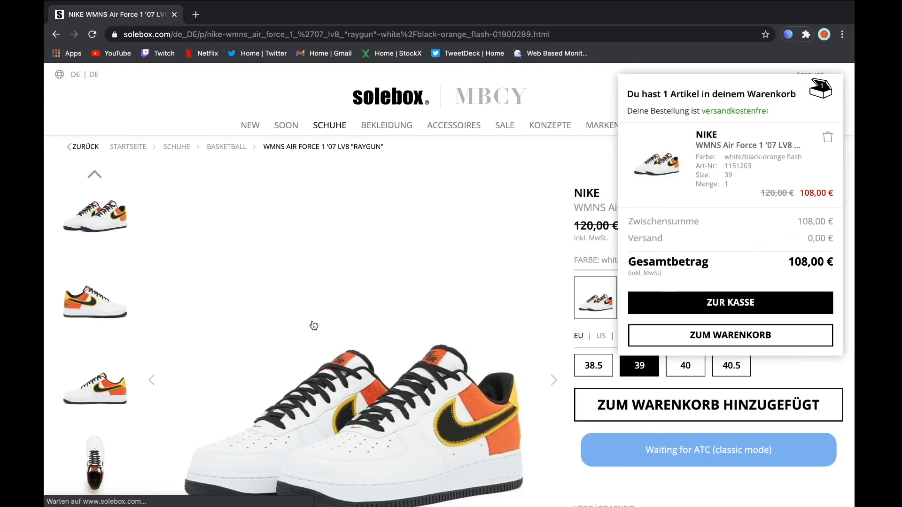
left_click(730, 303)
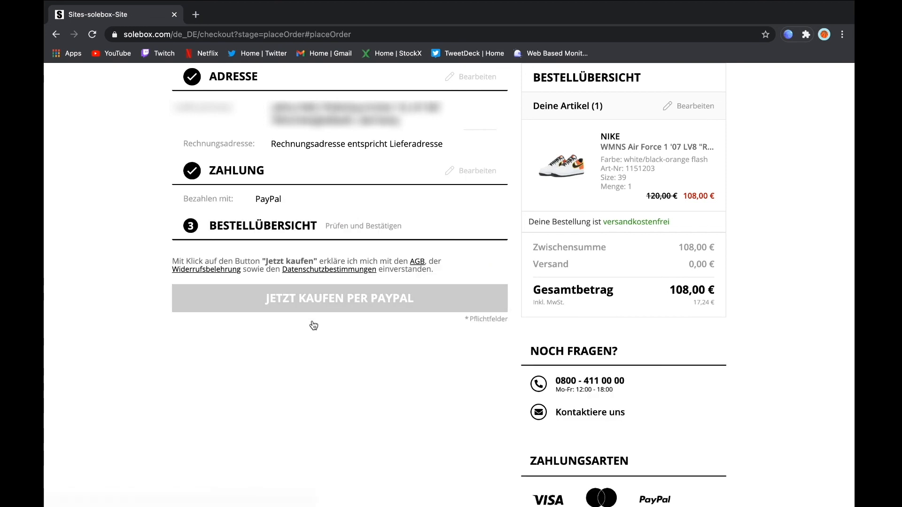
left_click(339, 298)
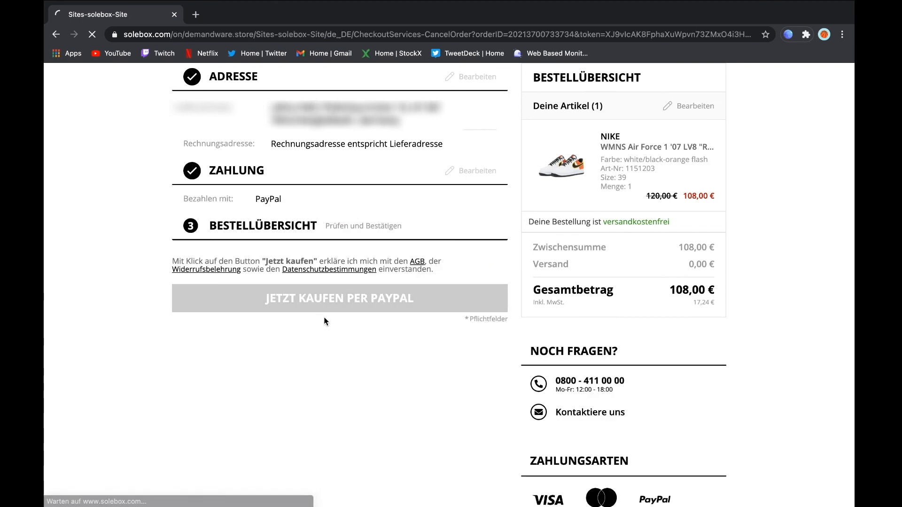
left_click(340, 298)
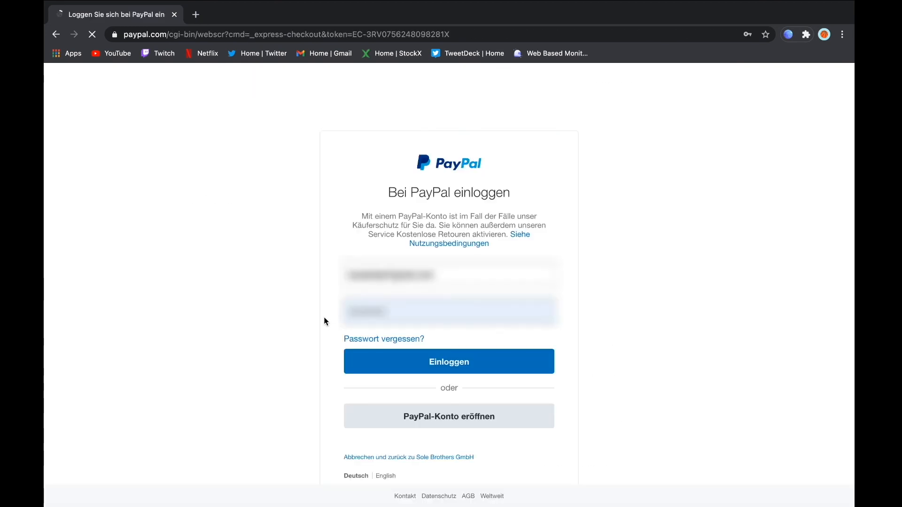